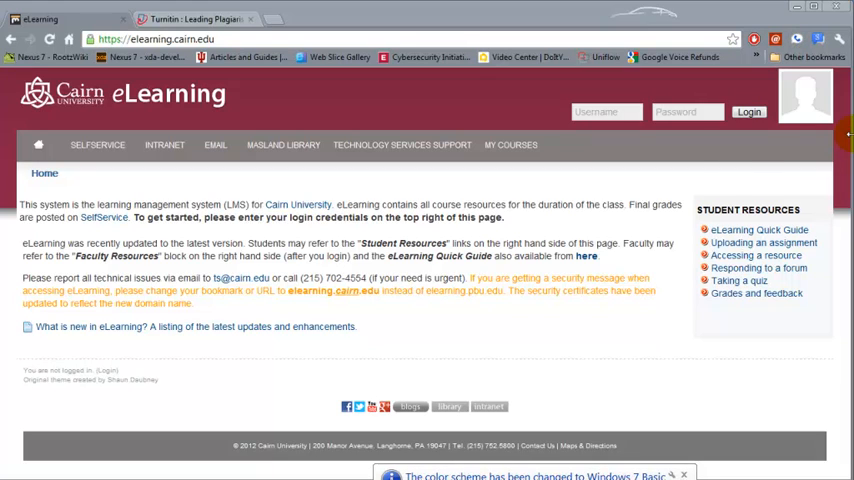
pyautogui.moveTo(620, 180)
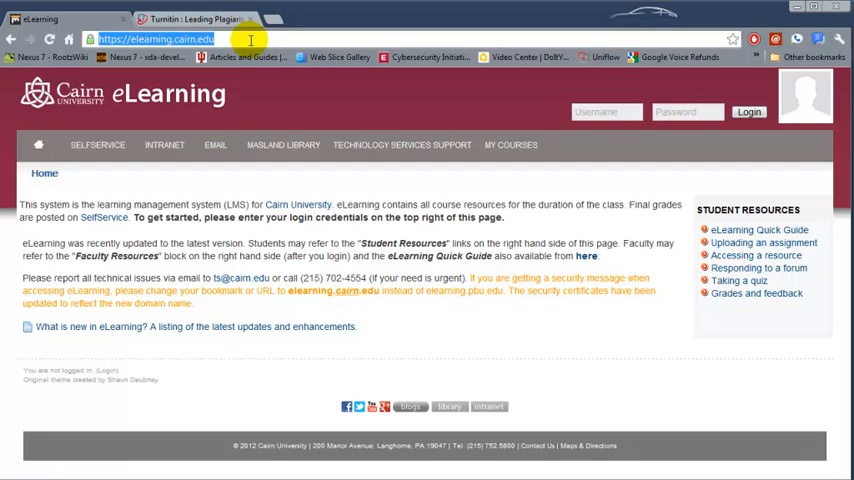
# - Sign in to Cairn University eLearning with the staff username and password
pyautogui.click(608, 112)
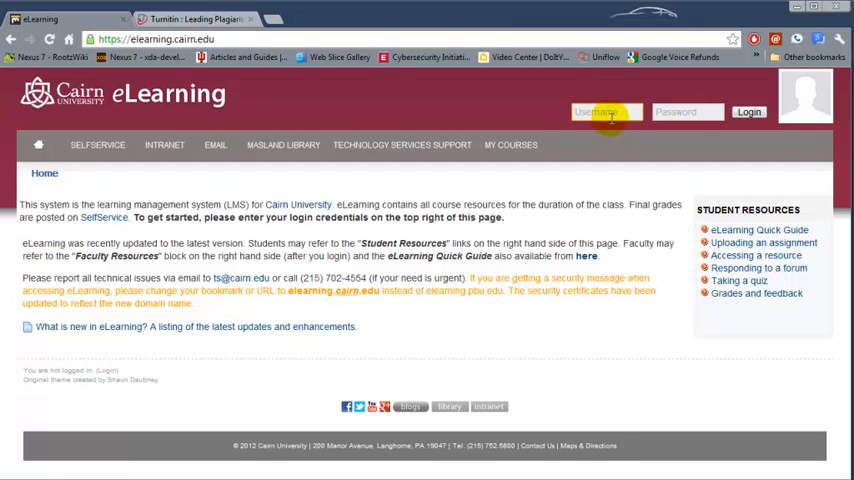
pyautogui.click(604, 112)
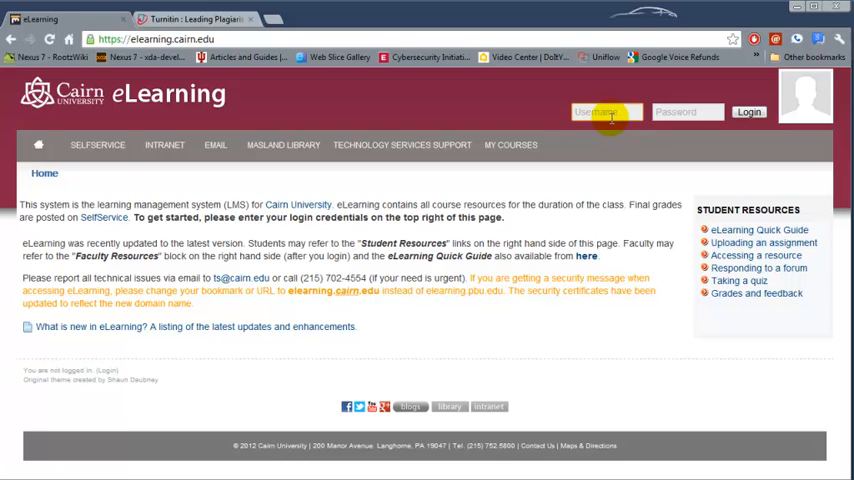
pyautogui.click(604, 112)
pyautogui.write('it_staff')
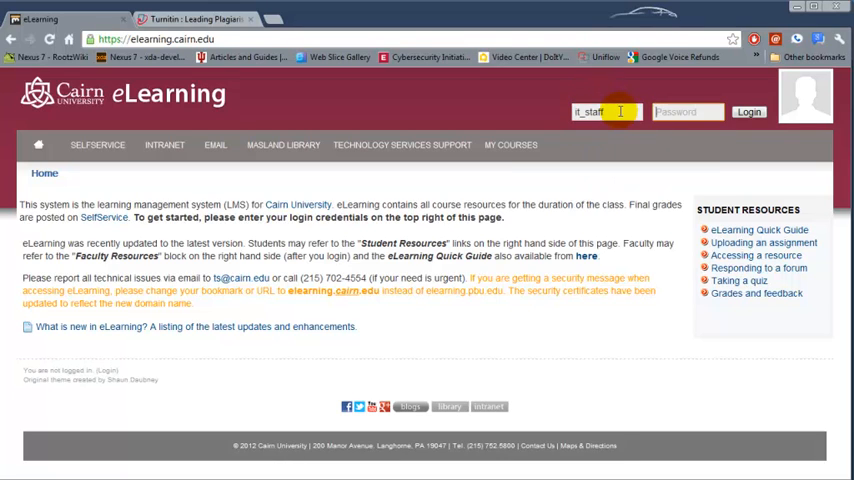
pyautogui.click(748, 112)
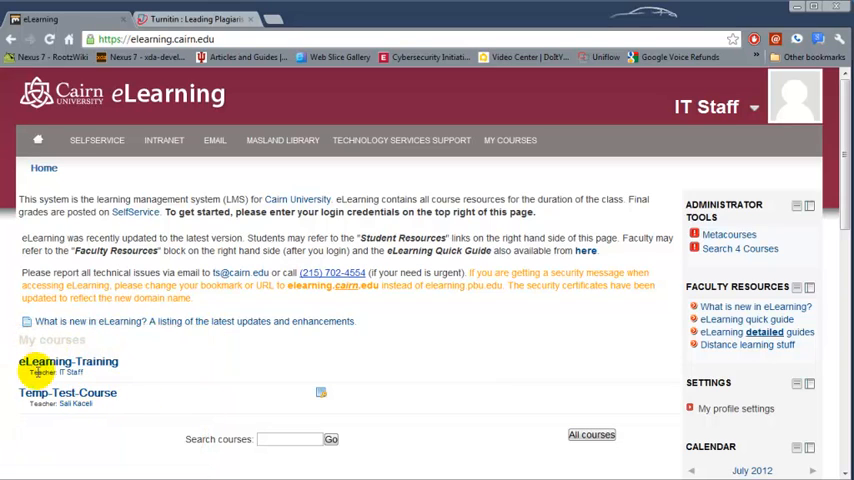
pyautogui.moveTo(242, 424)
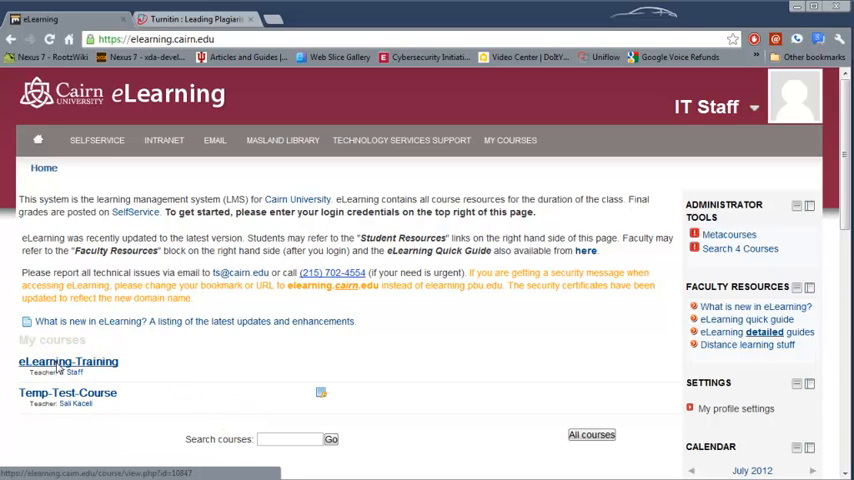
# - Enter the eLearning-Training course from My courses and review its News forum and Topics 1-17
pyautogui.click(68, 360)
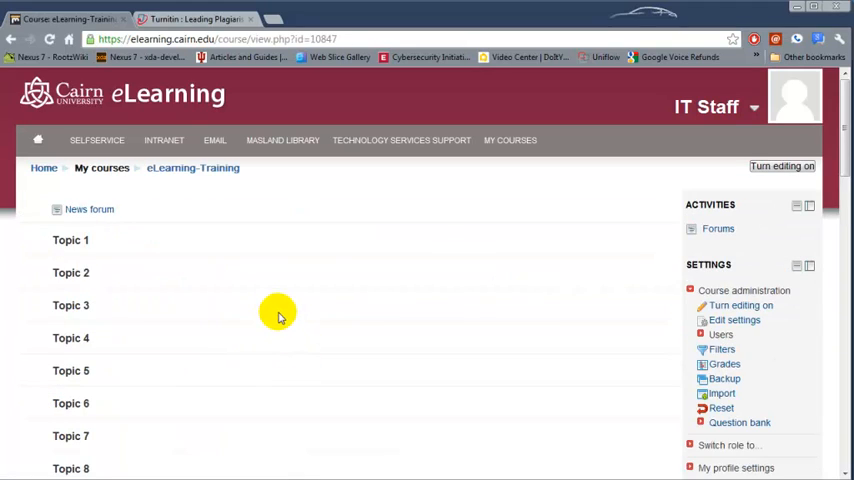
pyautogui.moveTo(276, 280)
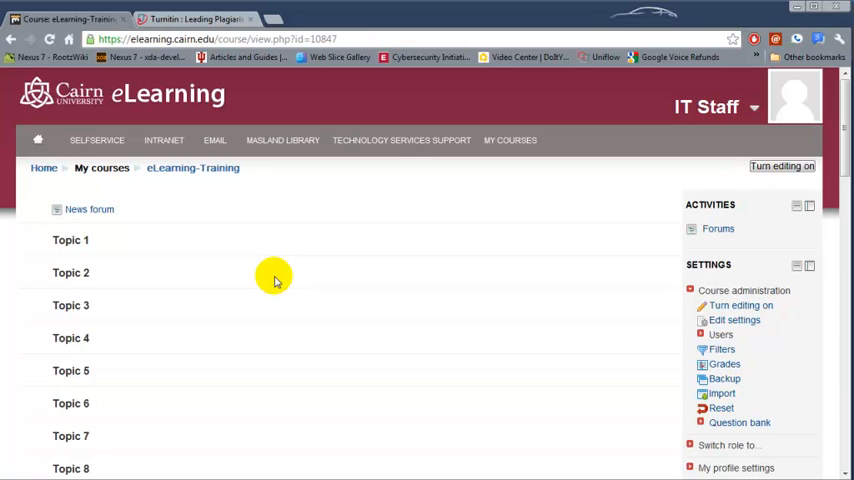
pyautogui.moveTo(132, 232)
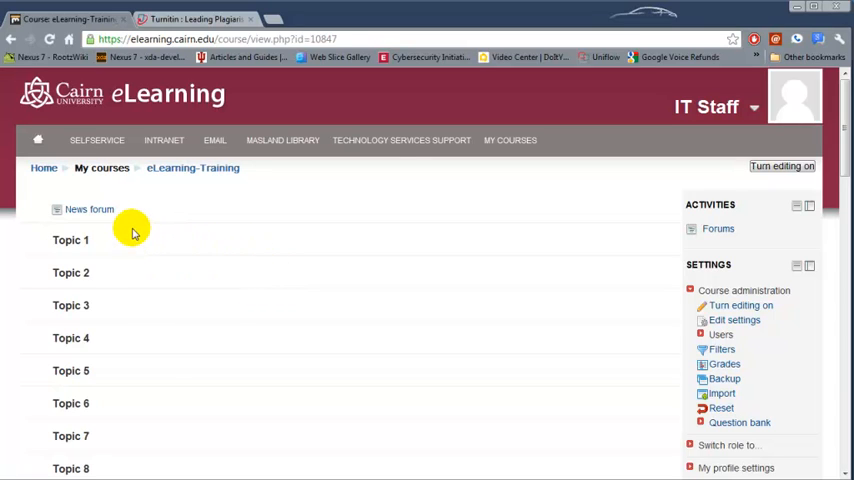
pyautogui.moveTo(380, 288)
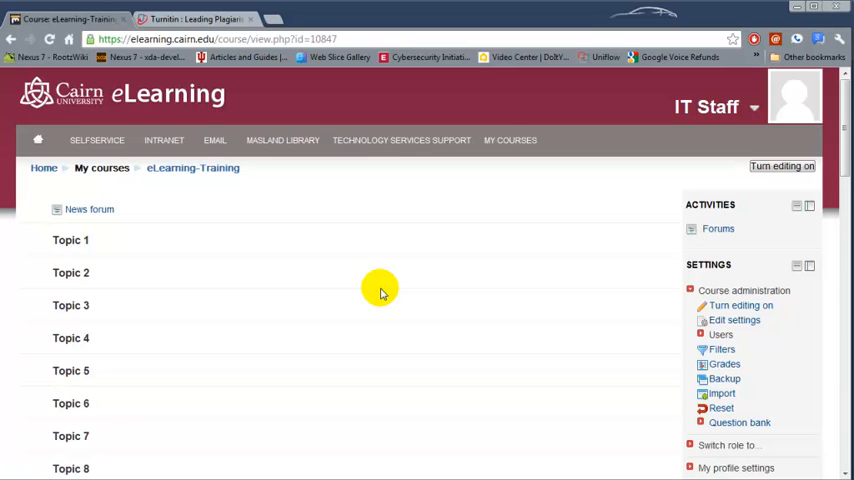
pyautogui.scroll(-3)
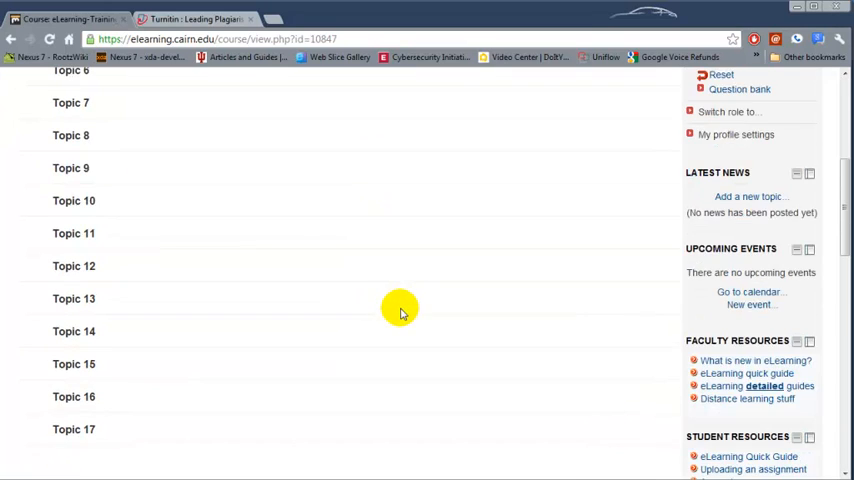
pyautogui.scroll(-3)
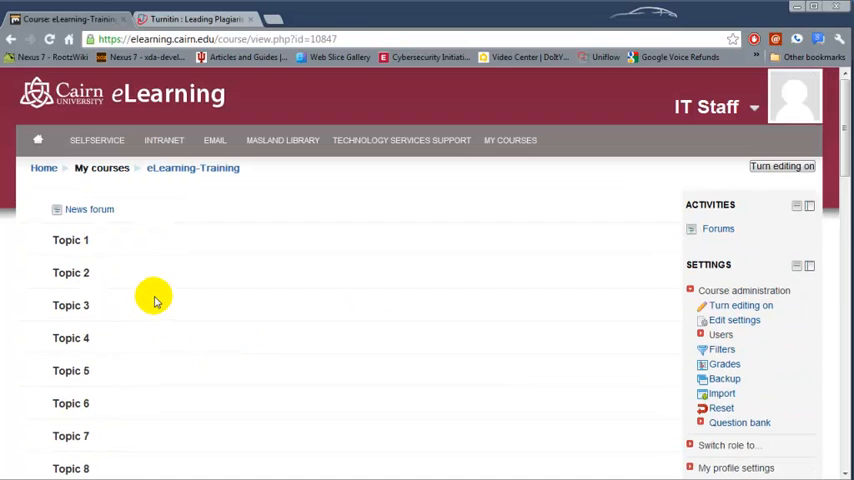
pyautogui.moveTo(252, 404)
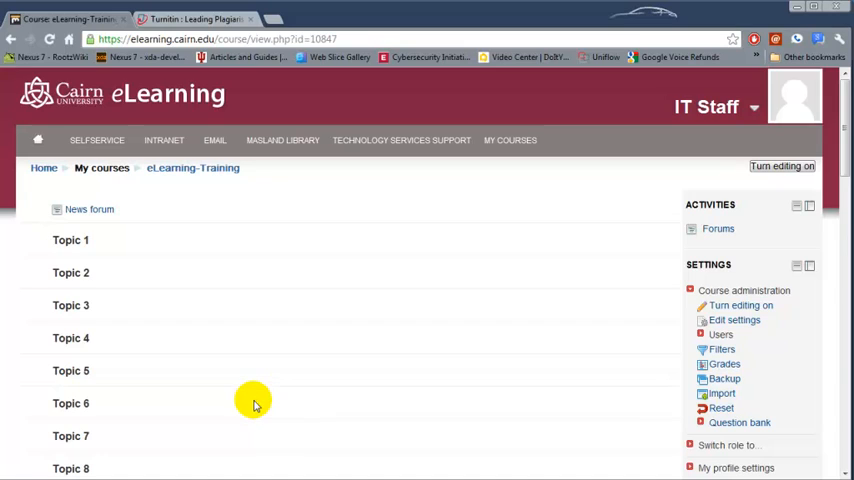
pyautogui.moveTo(512, 372)
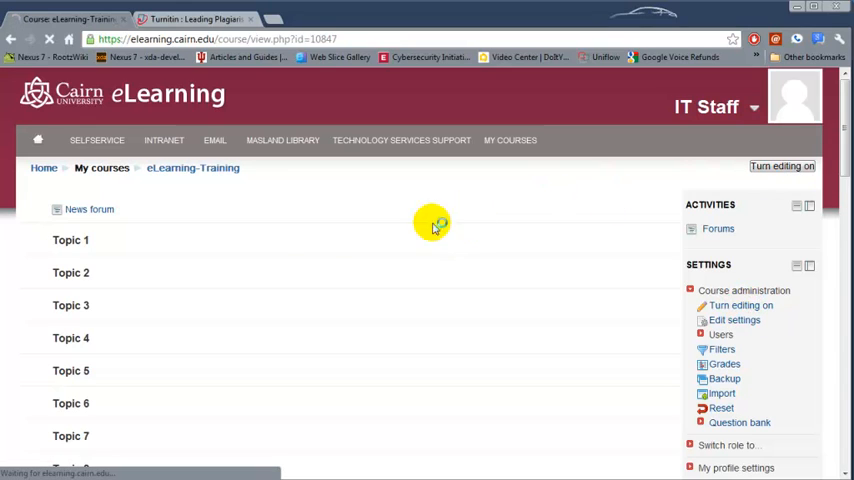
# - Turn editing on so edit icons and add-activity links appear beside each topic
pyautogui.click(784, 166)
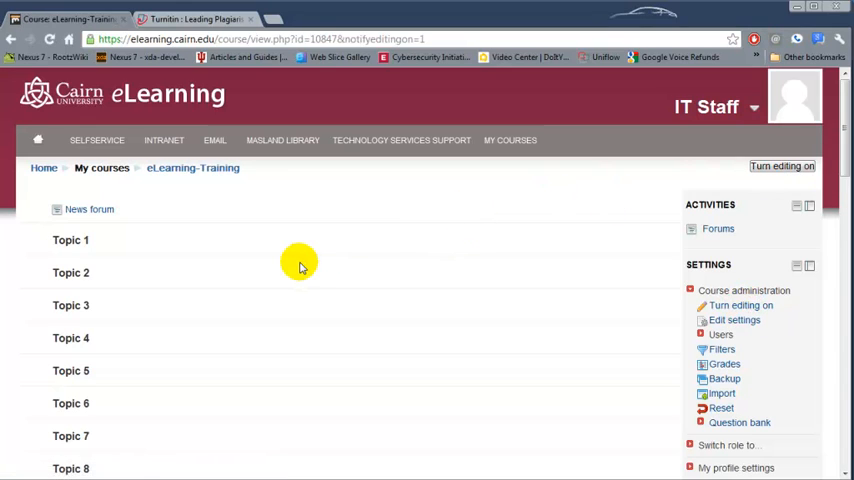
pyautogui.click(784, 166)
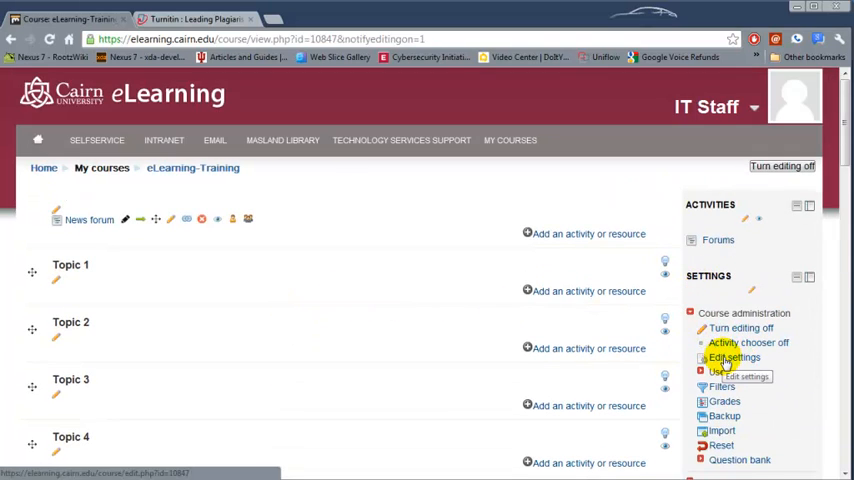
# - In Edit settings, give the course the summary "A course for the eLearning Tutorial." and 10 weeks/topics
pyautogui.click(736, 356)
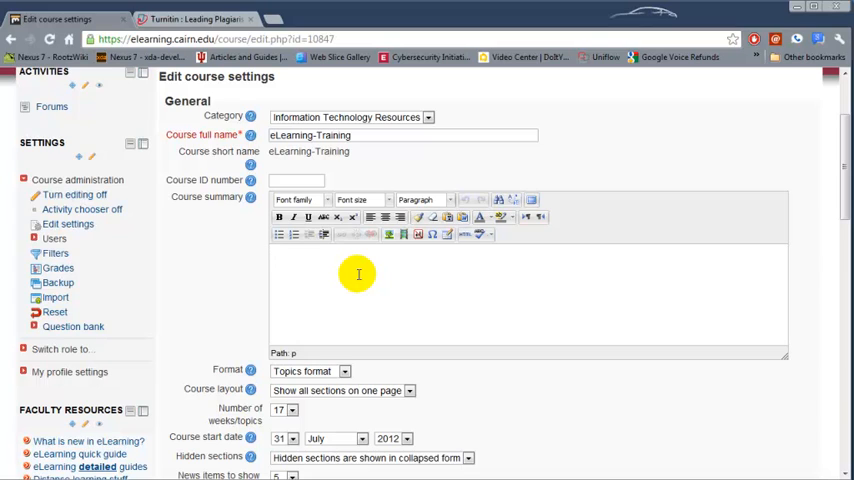
pyautogui.write('A course for the eLearning Tutorial.')
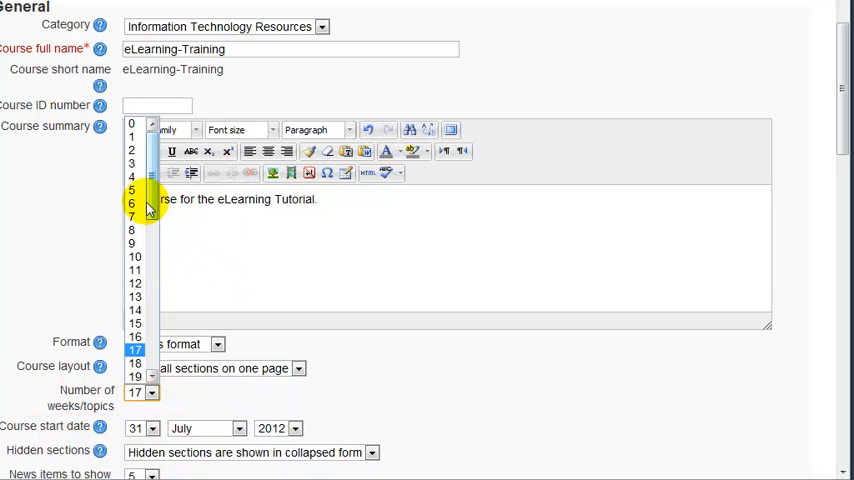
pyautogui.scroll(-3)
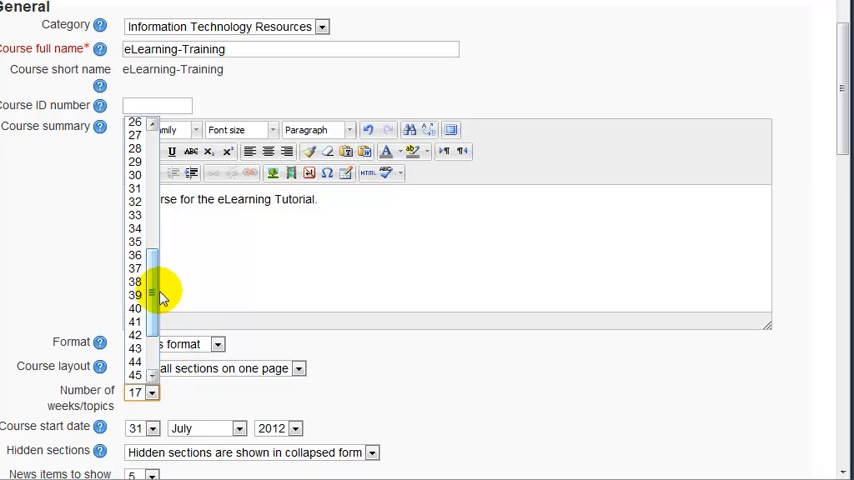
pyautogui.click(136, 320)
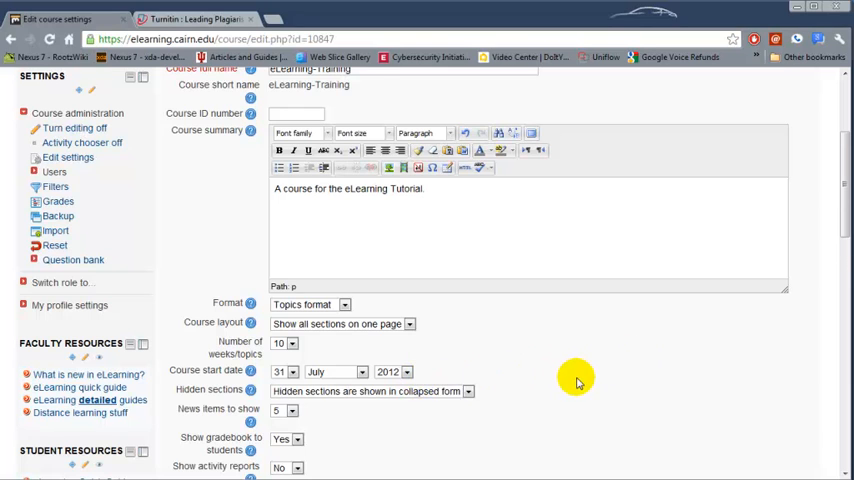
# - Save the changed settings and return to the eLearning-Training course page
pyautogui.scroll(-3)
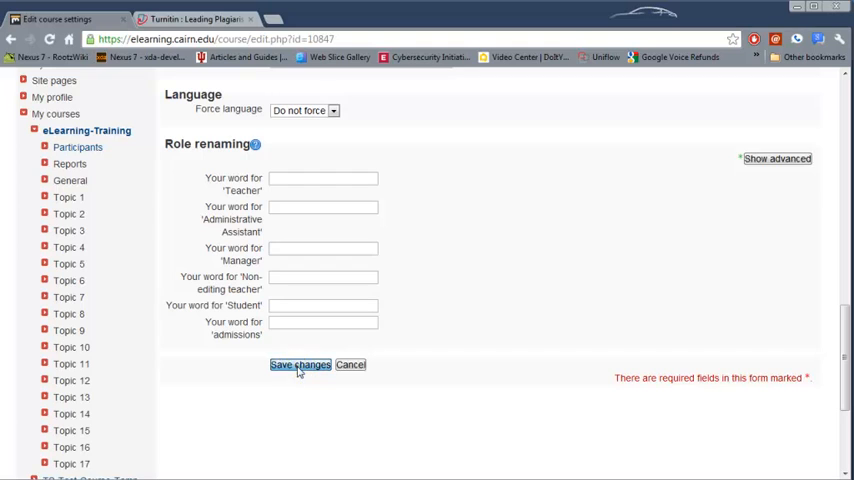
pyautogui.click(300, 364)
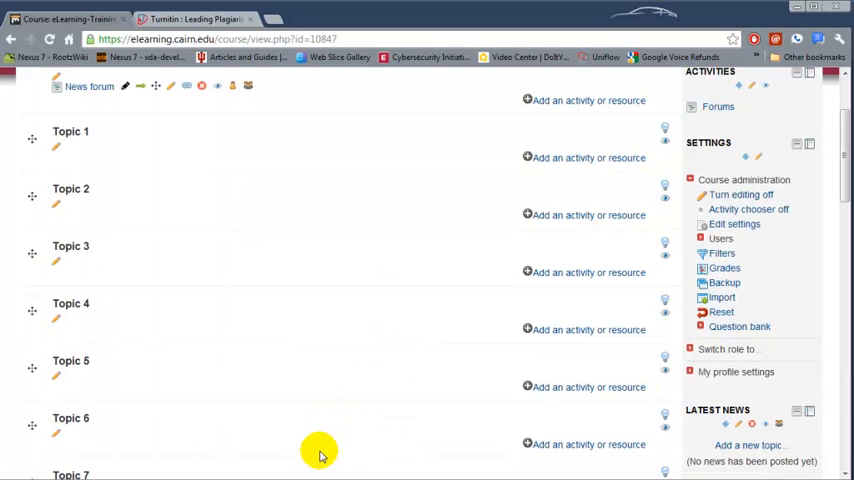